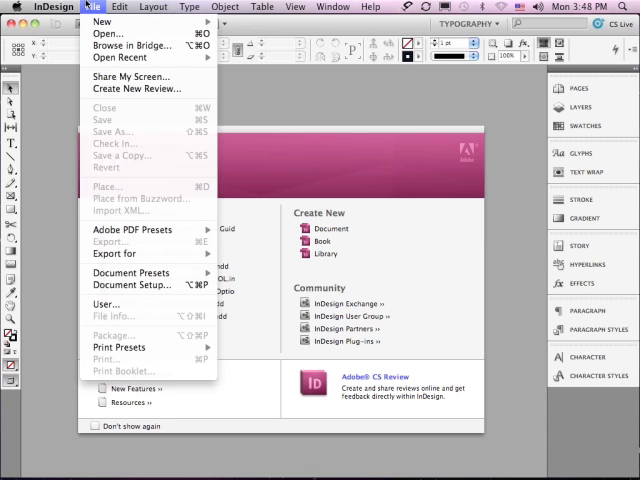
# Open the sample file '0405 Working Smart with Smart Guides.indd' from Sample Files.
pyautogui.click(106, 33)
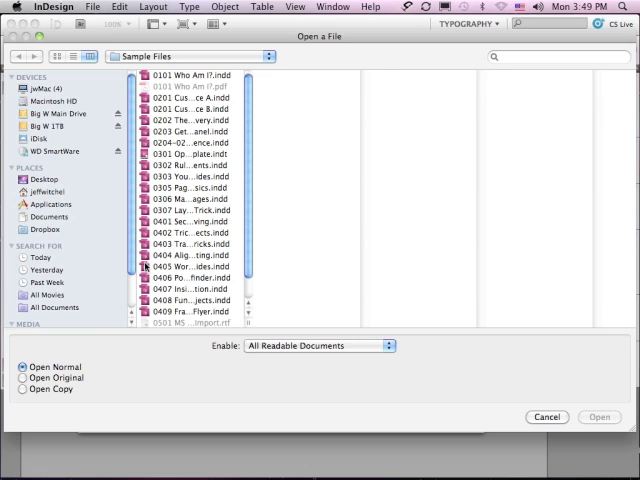
pyautogui.click(197, 267)
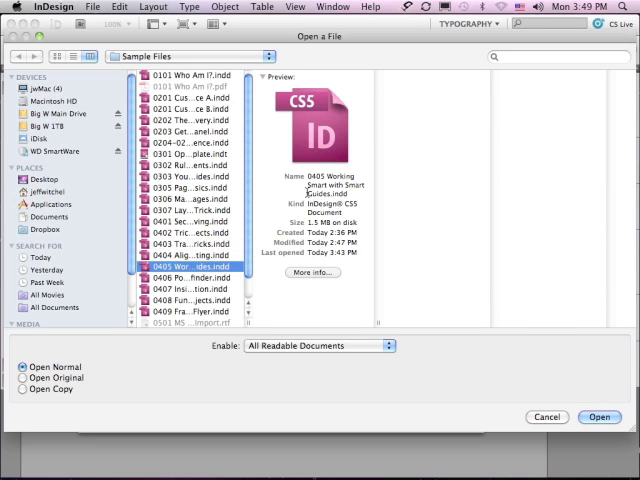
pyautogui.moveTo(493, 377)
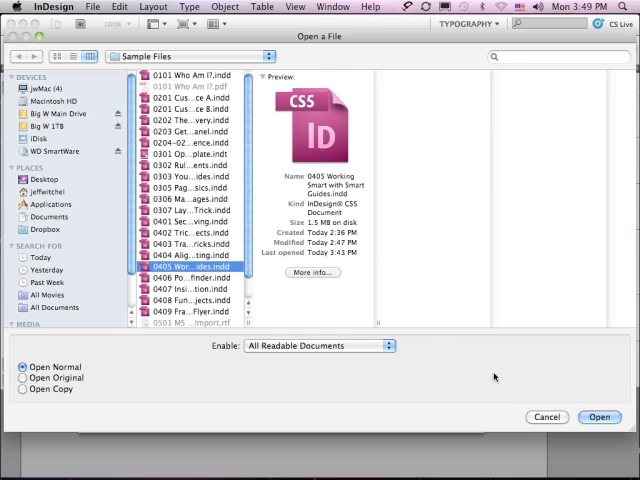
pyautogui.click(597, 417)
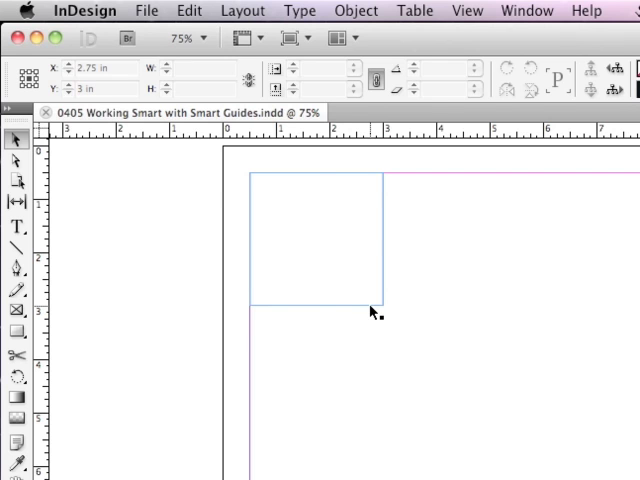
pyautogui.click(315, 240)
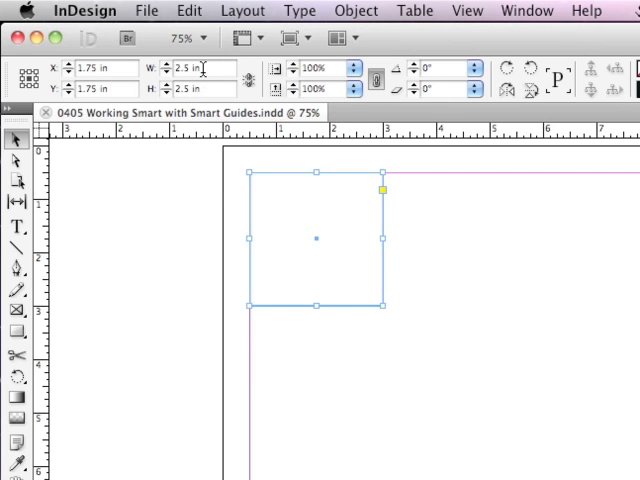
pyautogui.tripleClick(190, 68)
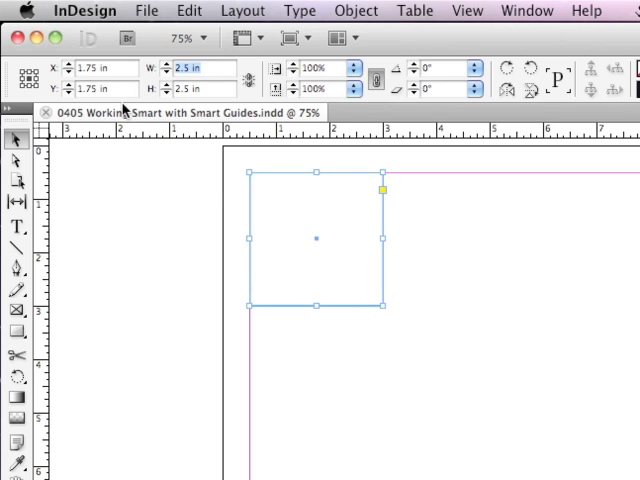
pyautogui.click(140, 175)
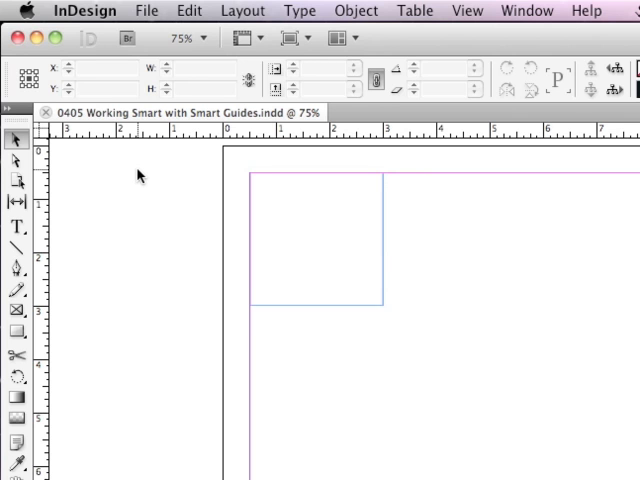
# Enable Smart Guides under Grids & Guides and confirm it's checked in View Options.
pyautogui.click(149, 11)
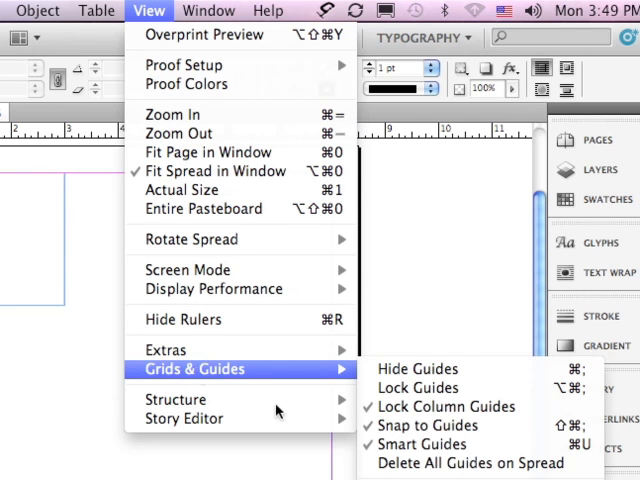
pyautogui.moveTo(418, 444)
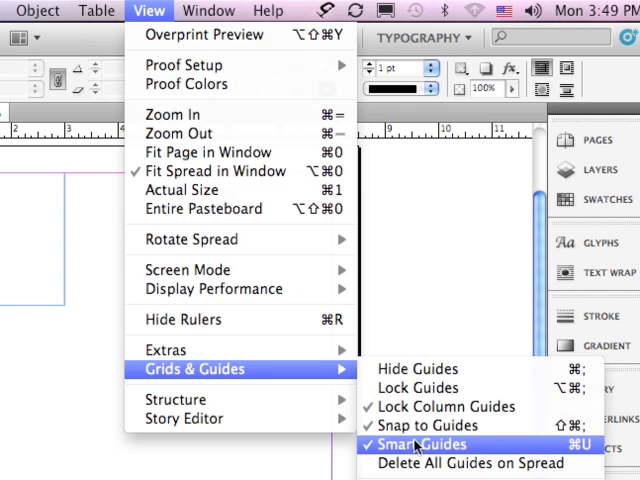
pyautogui.click(416, 444)
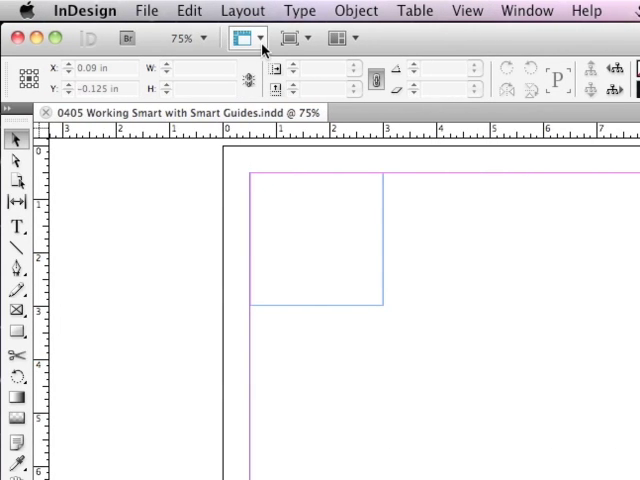
pyautogui.moveTo(244, 37)
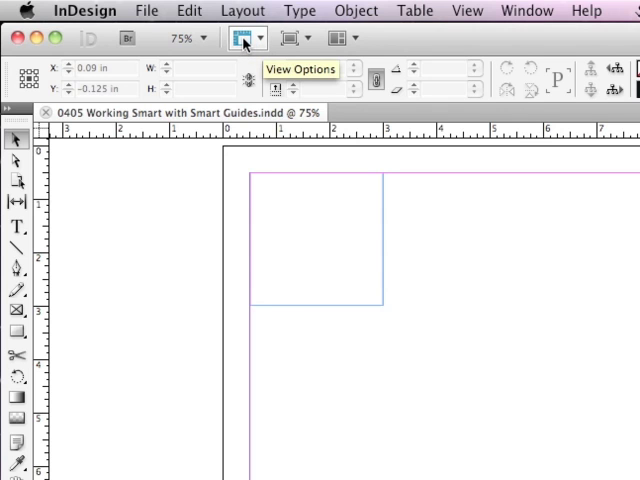
pyautogui.click(240, 38)
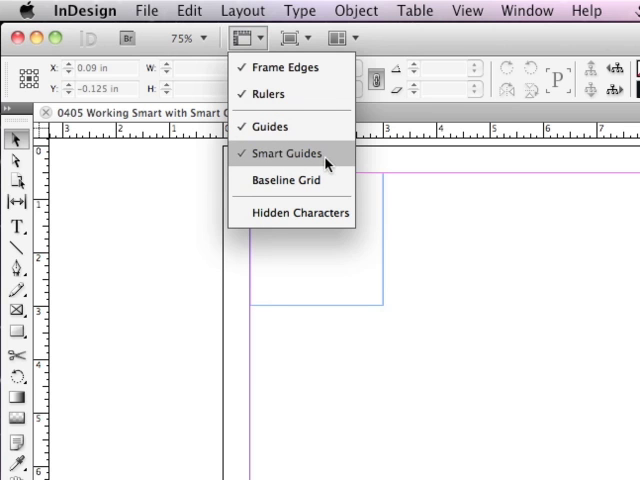
pyautogui.click(289, 153)
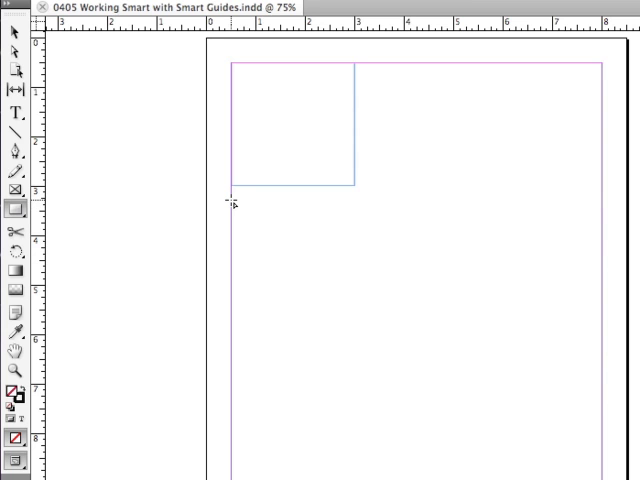
# Draw a 2.5 x 2.5 in rectangle frame below the first square, aligned to its left edge.
pyautogui.moveTo(229, 206); pyautogui.dragTo(318, 296)
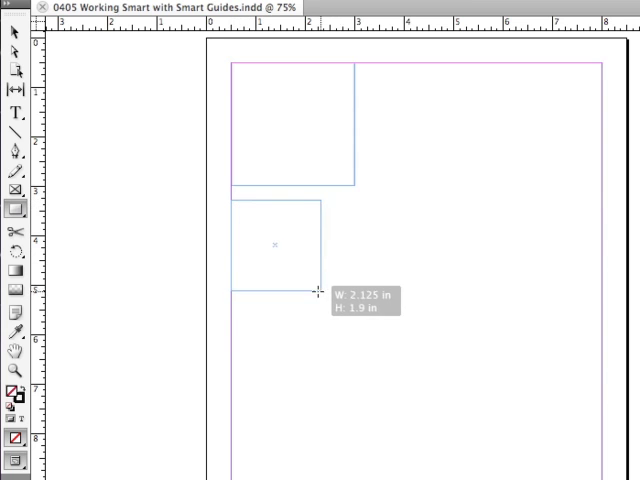
pyautogui.moveTo(320, 293); pyautogui.dragTo(293, 297)
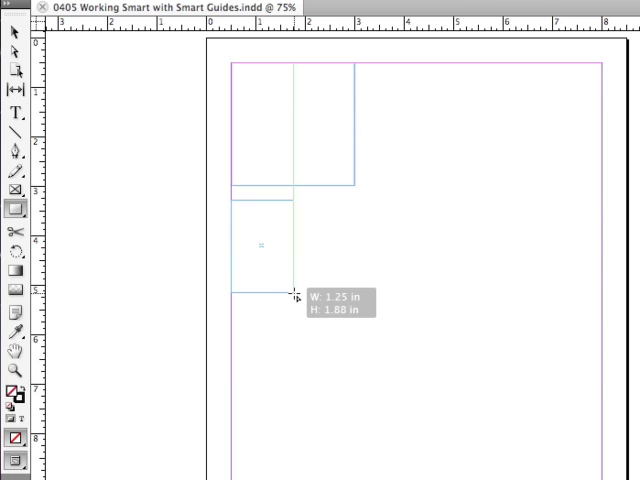
pyautogui.moveTo(290, 295); pyautogui.dragTo(315, 295)
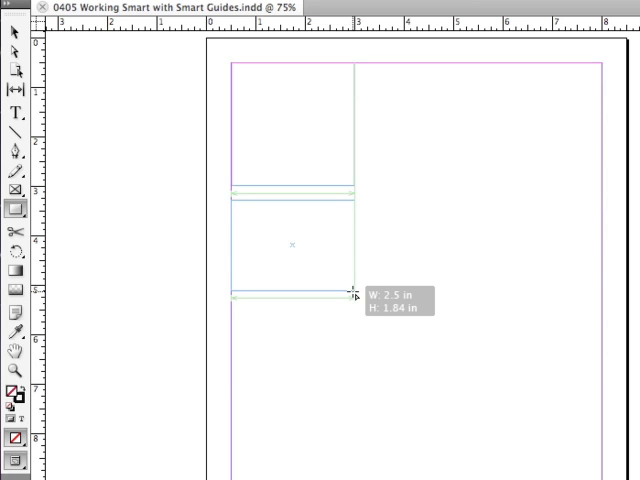
pyautogui.moveTo(352, 293); pyautogui.dragTo(352, 312)
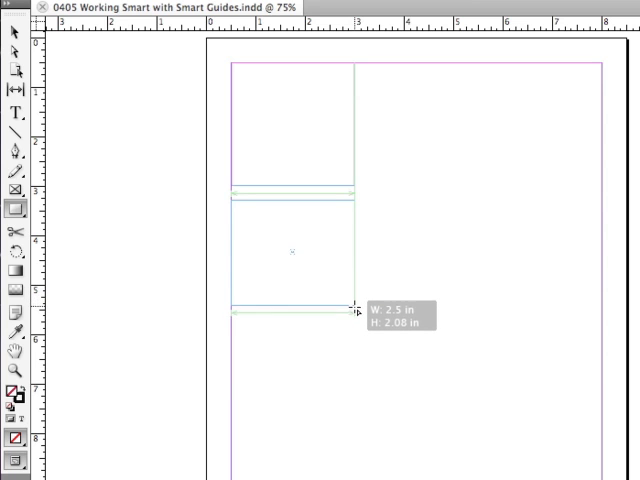
pyautogui.moveTo(352, 308); pyautogui.dragTo(352, 313)
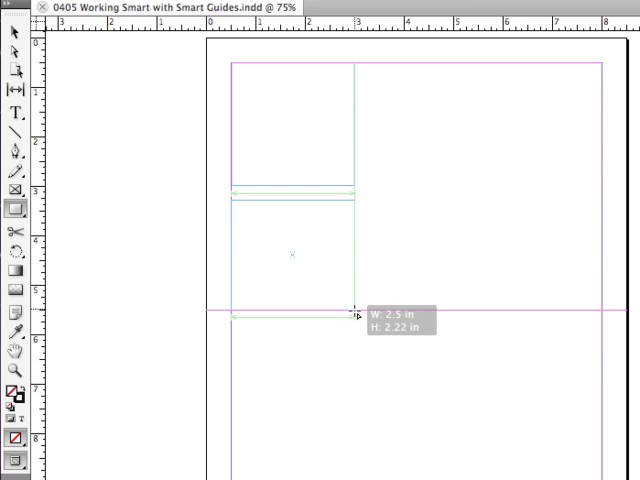
pyautogui.moveTo(352, 314); pyautogui.dragTo(352, 328)
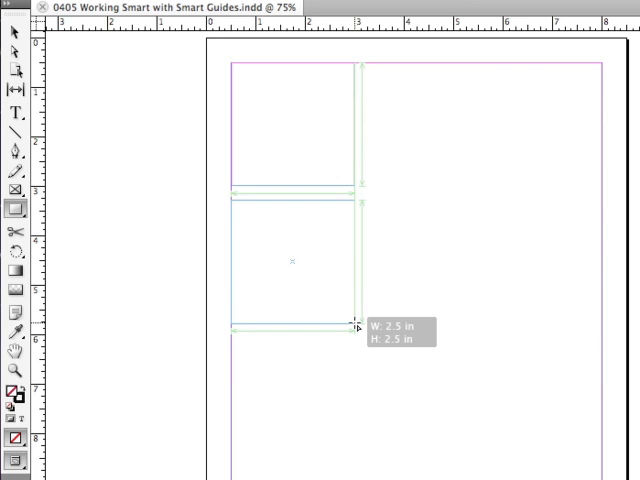
pyautogui.moveTo(238, 203); pyautogui.dragTo(354, 325)
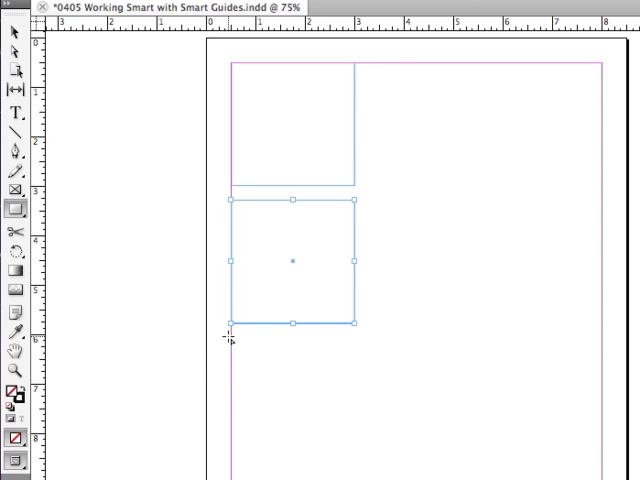
# Draw a third square frame below the second, matching width, left edge and spacing.
pyautogui.moveTo(232, 323); pyautogui.dragTo(250, 390)
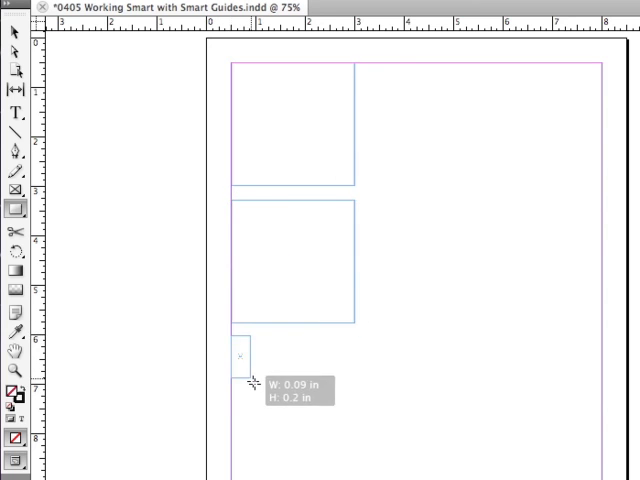
pyautogui.moveTo(235, 345); pyautogui.dragTo(360, 435)
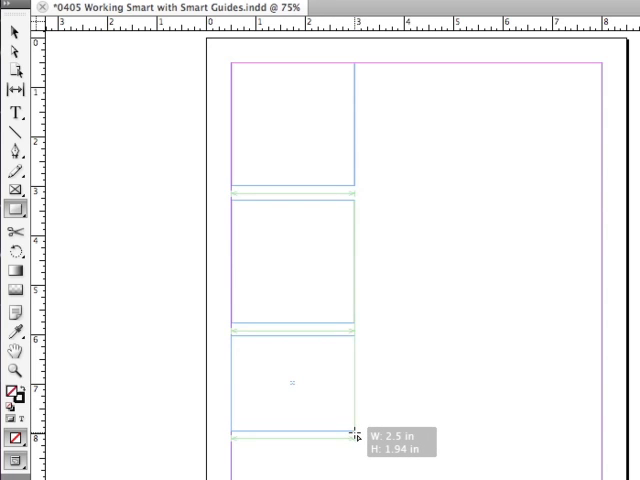
pyautogui.moveTo(357, 432); pyautogui.dragTo(357, 462)
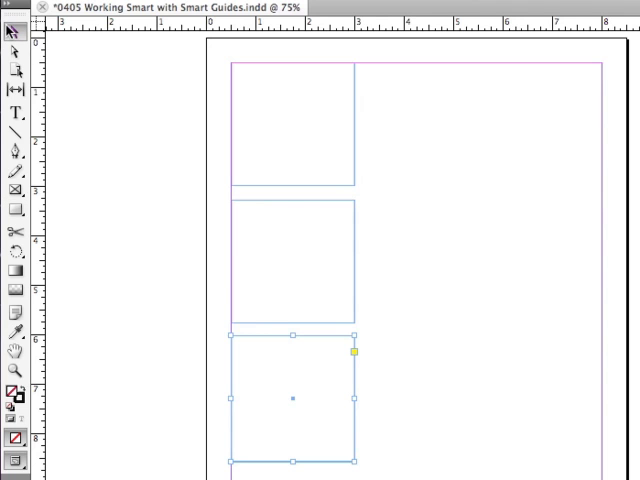
pyautogui.moveTo(293, 405)
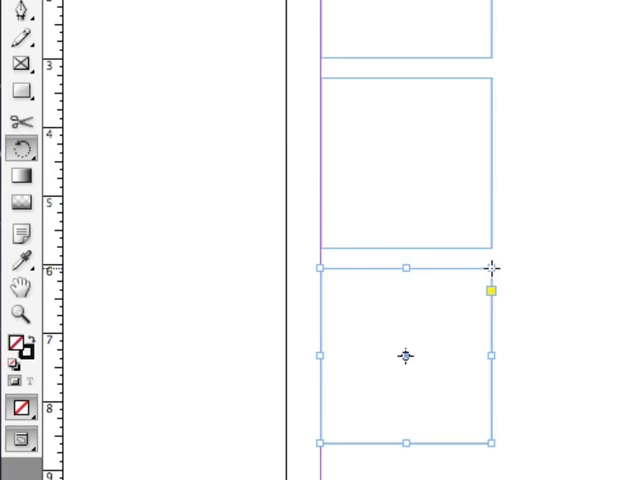
pyautogui.moveTo(492, 272)
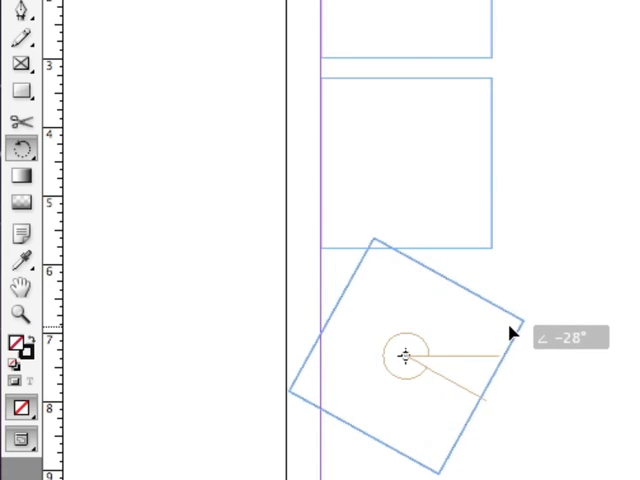
# Rotate the bottom frame about -28° and the top frame about -31°.
pyautogui.moveTo(505, 332); pyautogui.dragTo(510, 342)
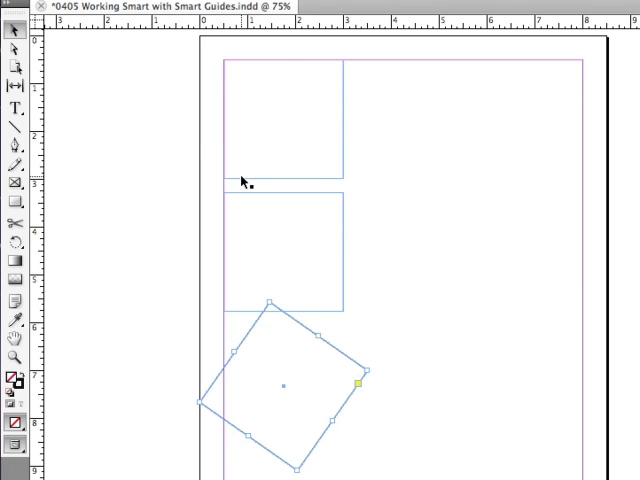
pyautogui.click(283, 117)
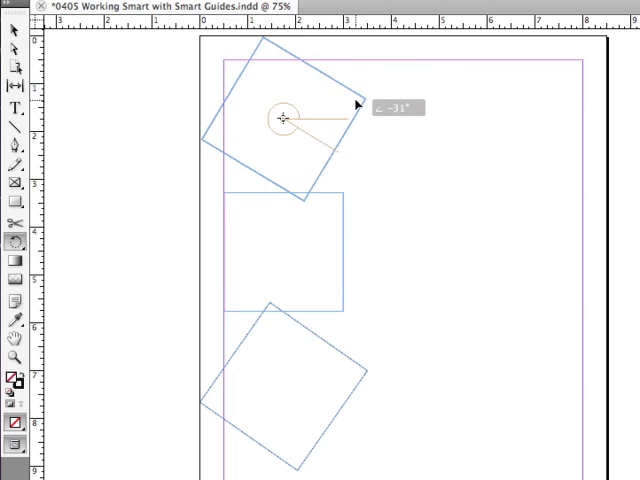
pyautogui.moveTo(355, 105); pyautogui.dragTo(357, 110)
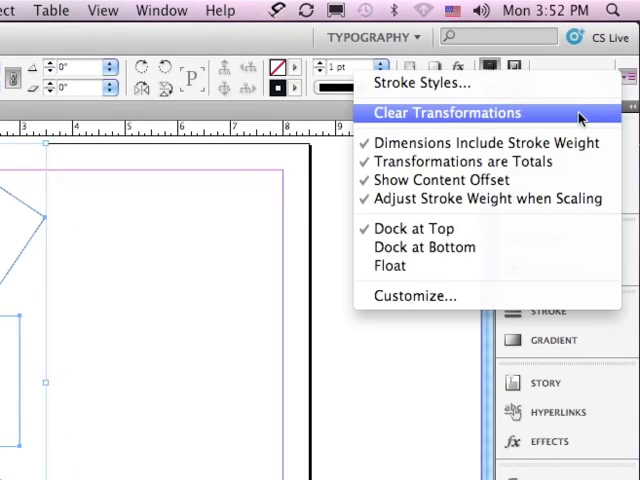
# Clear Transformations on the selected frames so they stand upright again.
pyautogui.click(446, 112)
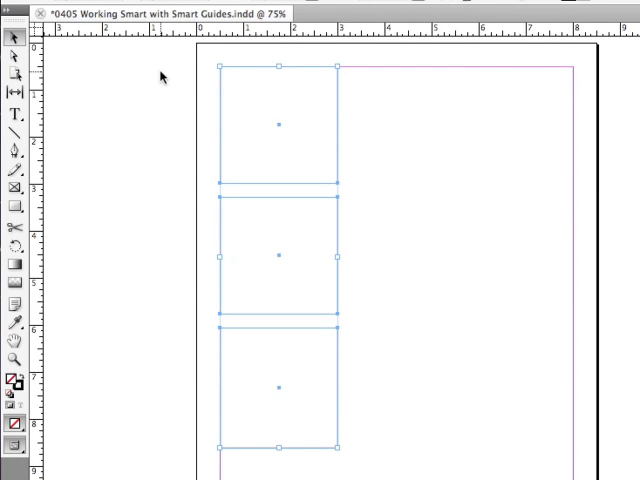
pyautogui.moveTo(212, 95)
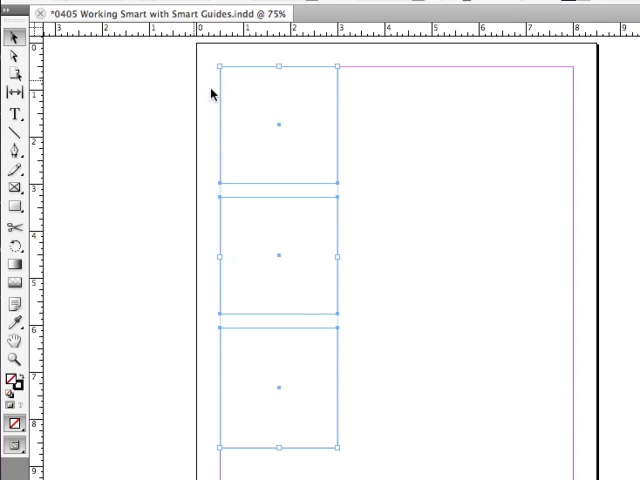
pyautogui.moveTo(281, 130)
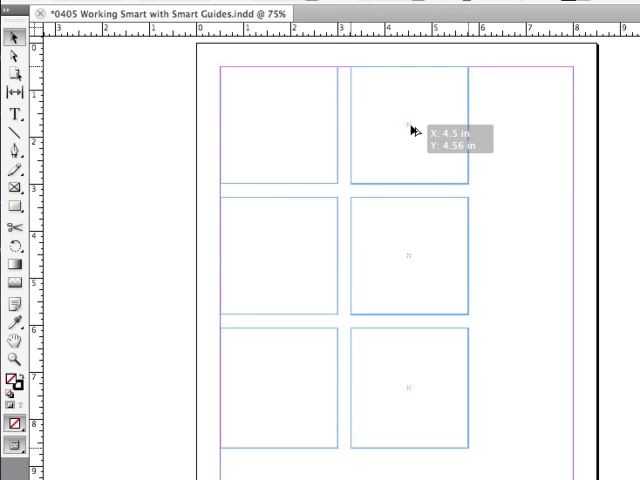
# Option-drag a copy of the three frames to the right, evenly spaced and aligned.
pyautogui.click(408, 128)
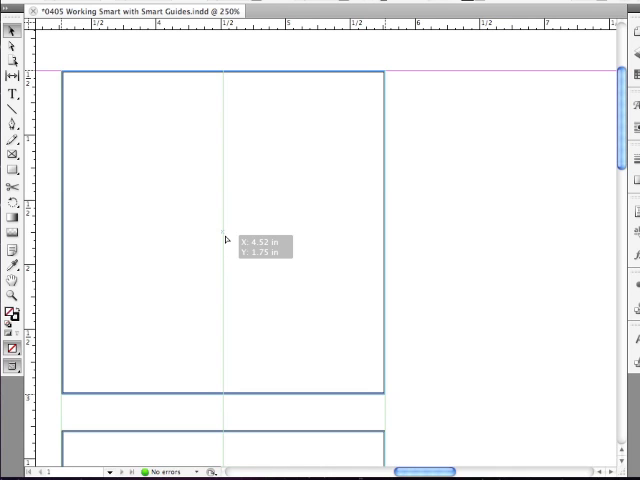
# Zoom to 250% and select the top-left frame at its center point.
pyautogui.click(225, 240)
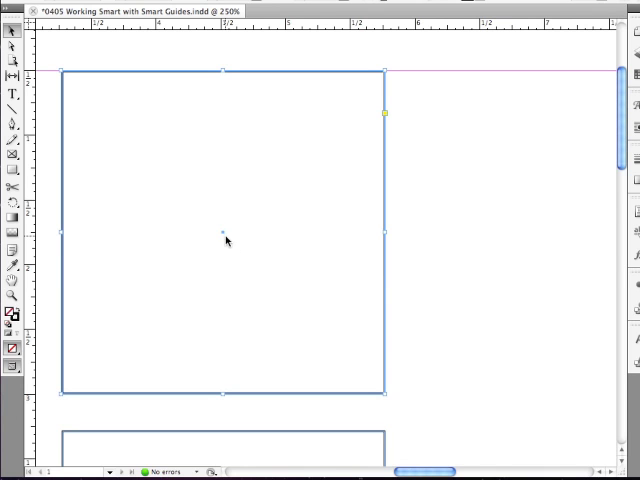
# Scroll right to the top-right frame and select it at its center point.
pyautogui.hscroll(3)
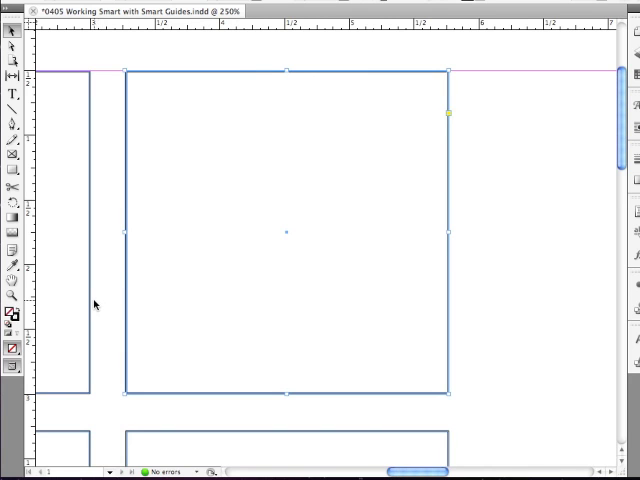
pyautogui.moveTo(290, 237)
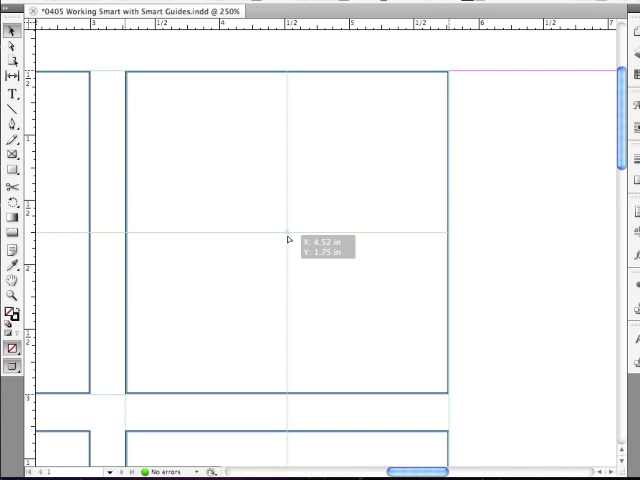
pyautogui.click(290, 240)
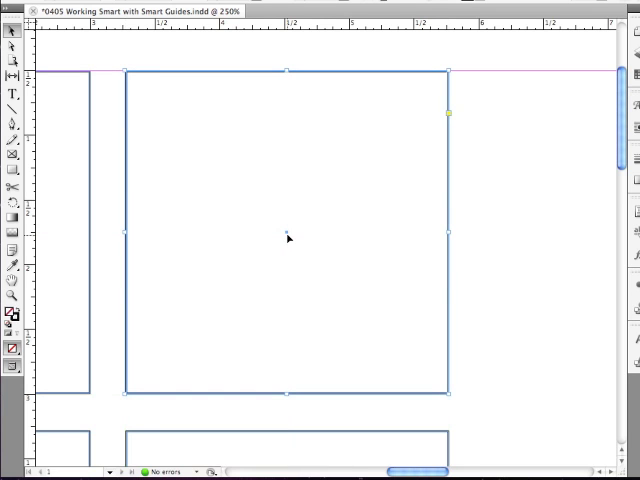